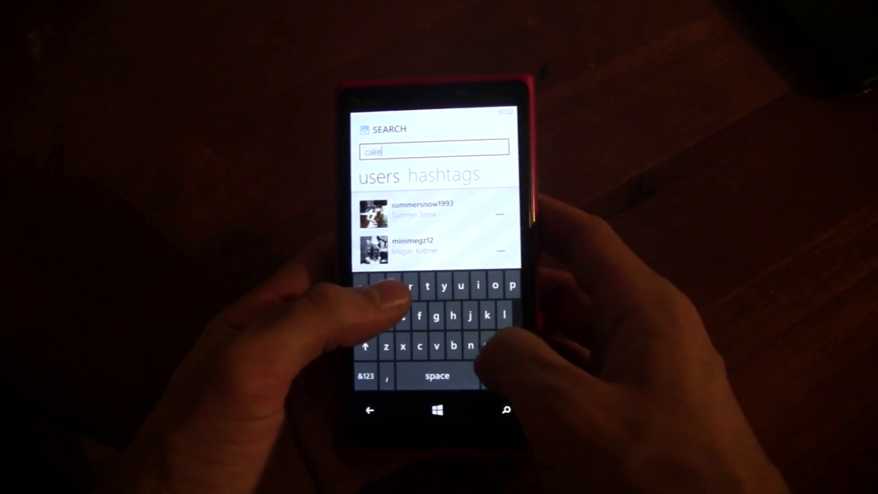
# Show hashtag results for the 'cake' search so the #cake tag is listed
pyautogui.click(446, 175)
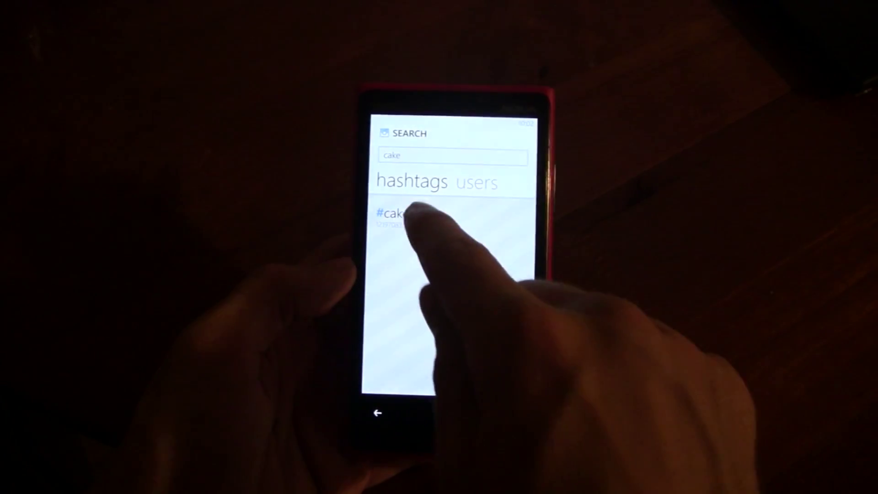